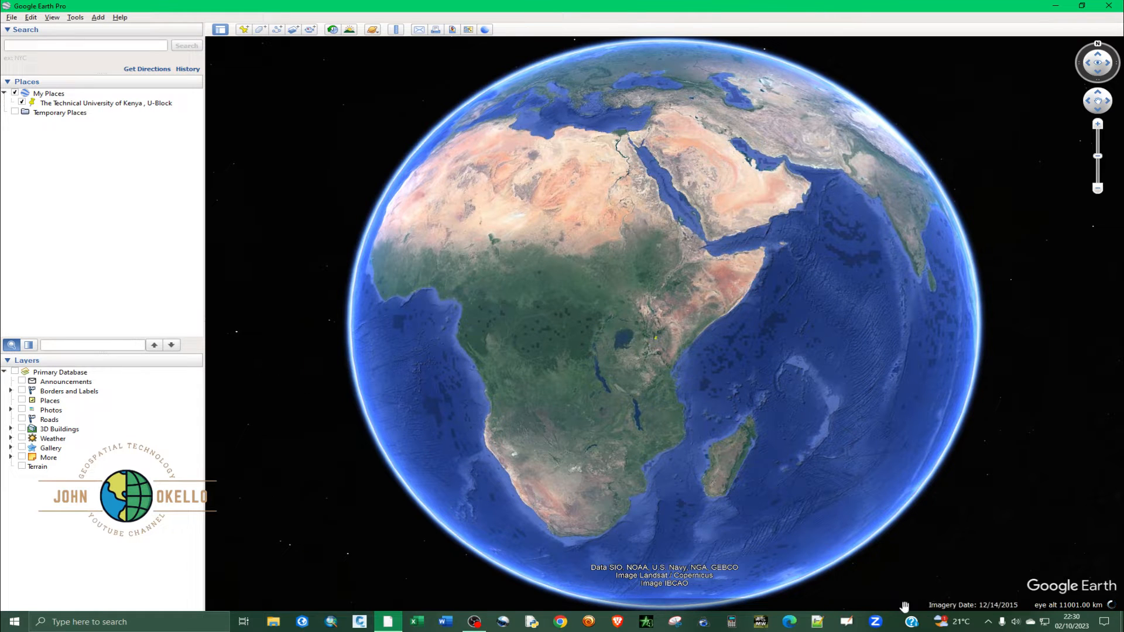
{"action": "mouse_move", "coordinate": [341, 402]}
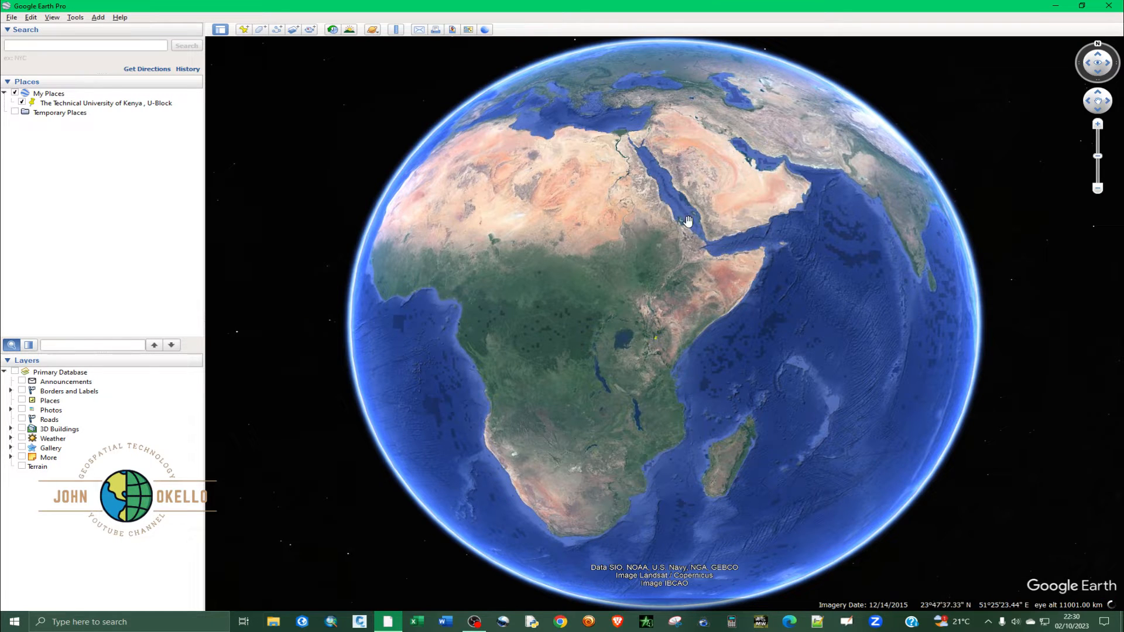
Step: Switch the location readout to Universal Transverse Mercator in Tools > Options
{"action": "left_click_drag", "start_coordinate": [687, 220], "coordinate": [839, 219]}
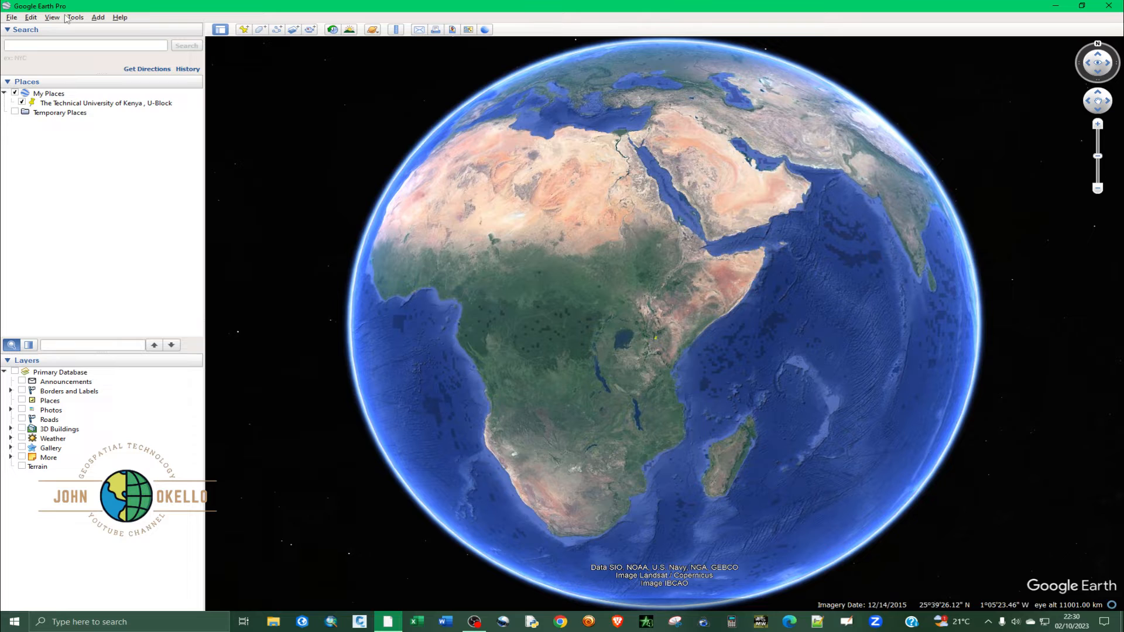
{"action": "left_click", "coordinate": [74, 17]}
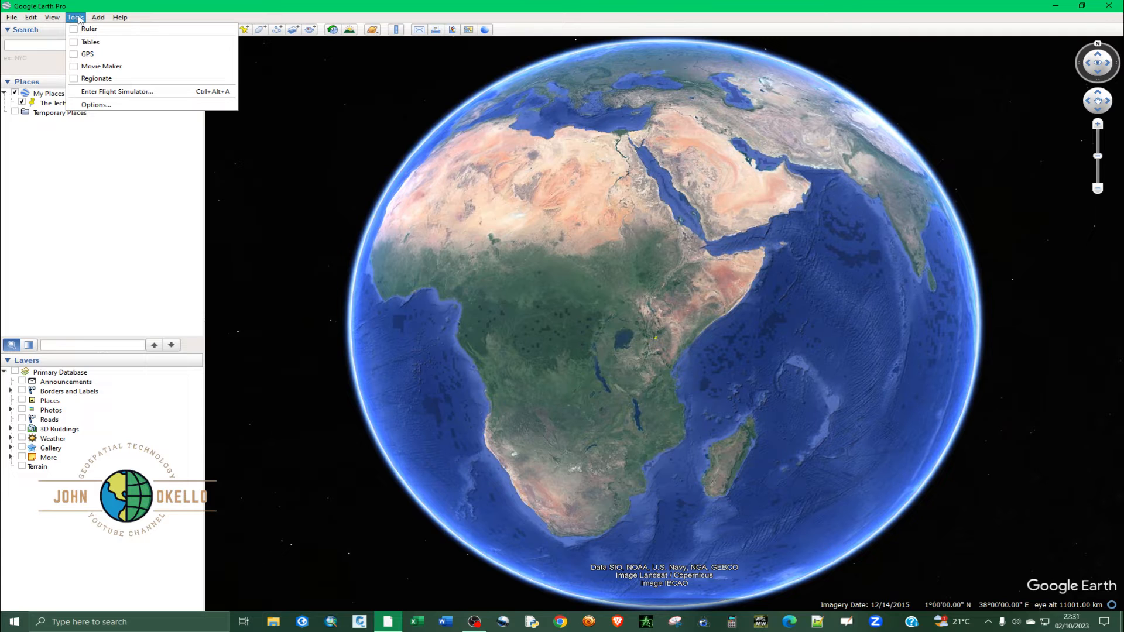
{"action": "mouse_move", "coordinate": [87, 54]}
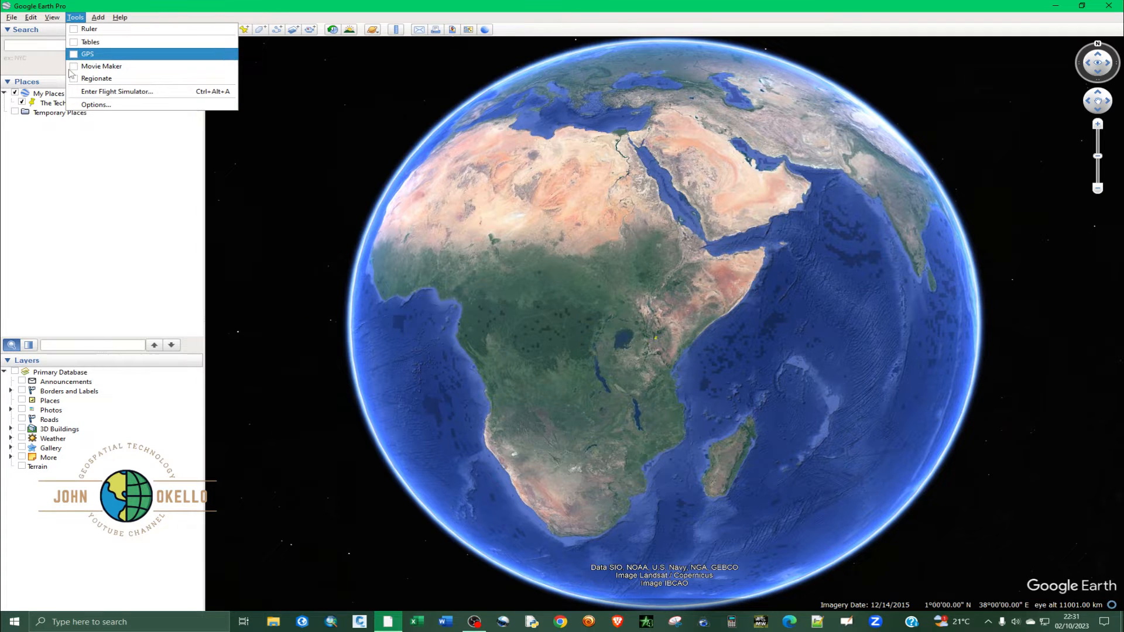
{"action": "left_click", "coordinate": [95, 105]}
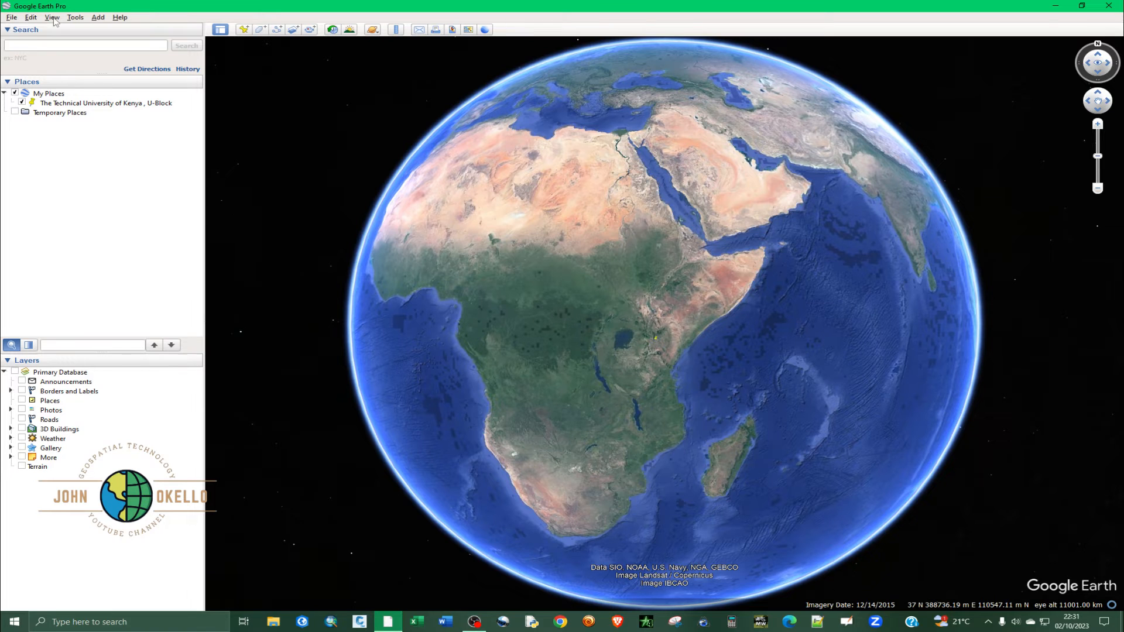
Step: Turn on View > Grid and fly in to the U-Block placemark
{"action": "left_click", "coordinate": [52, 16]}
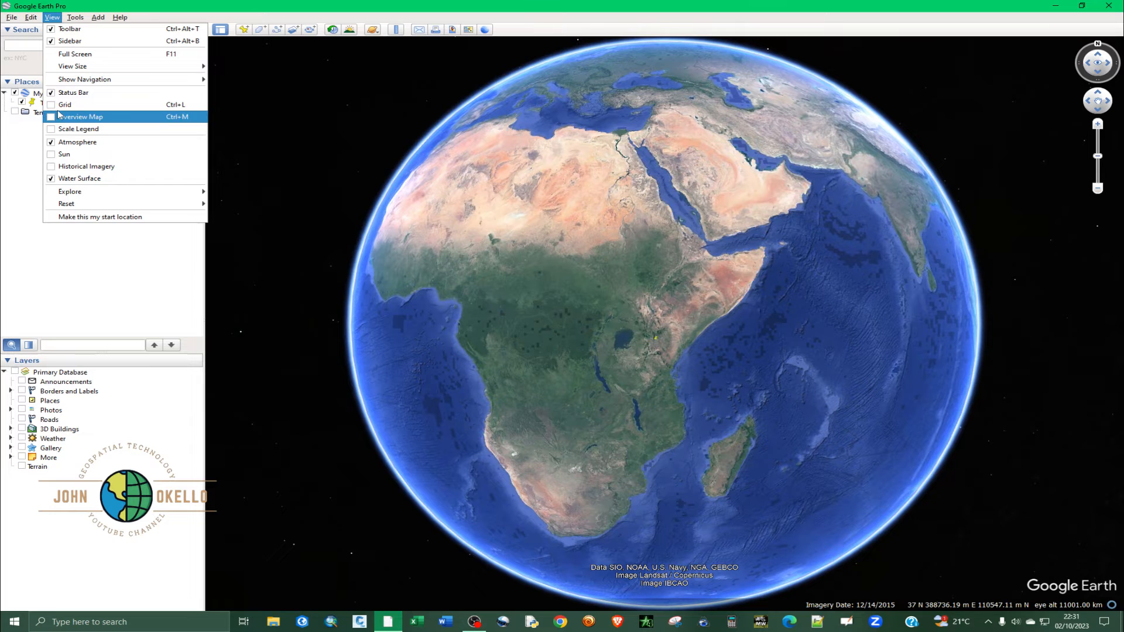
{"action": "left_click", "coordinate": [65, 104]}
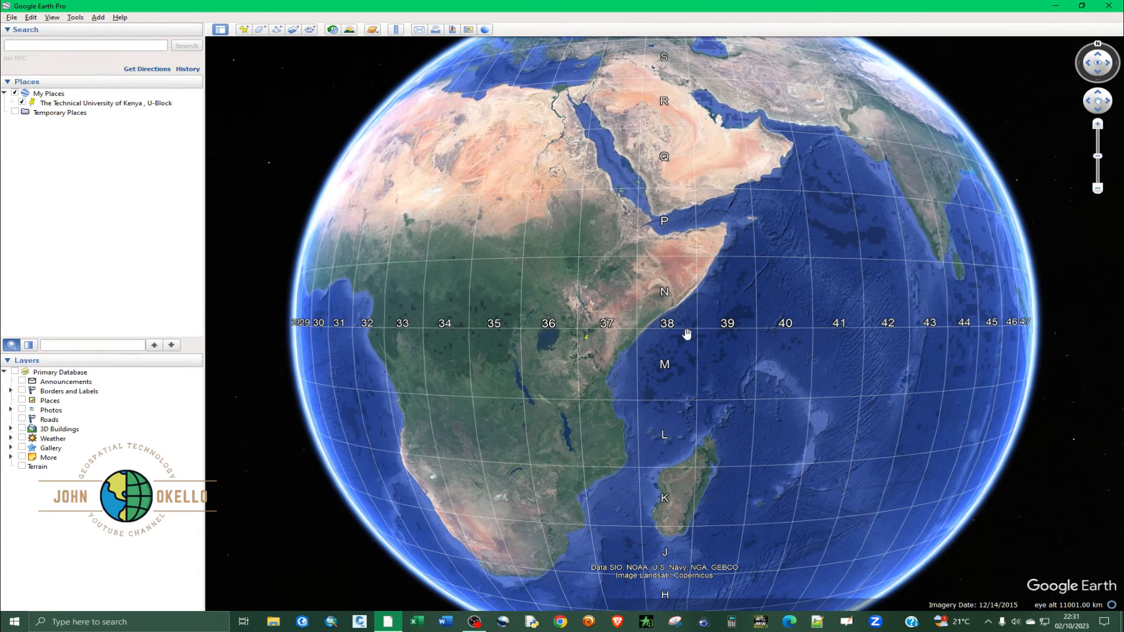
{"action": "scroll", "scroll_direction": "down", "scroll_amount": 3}
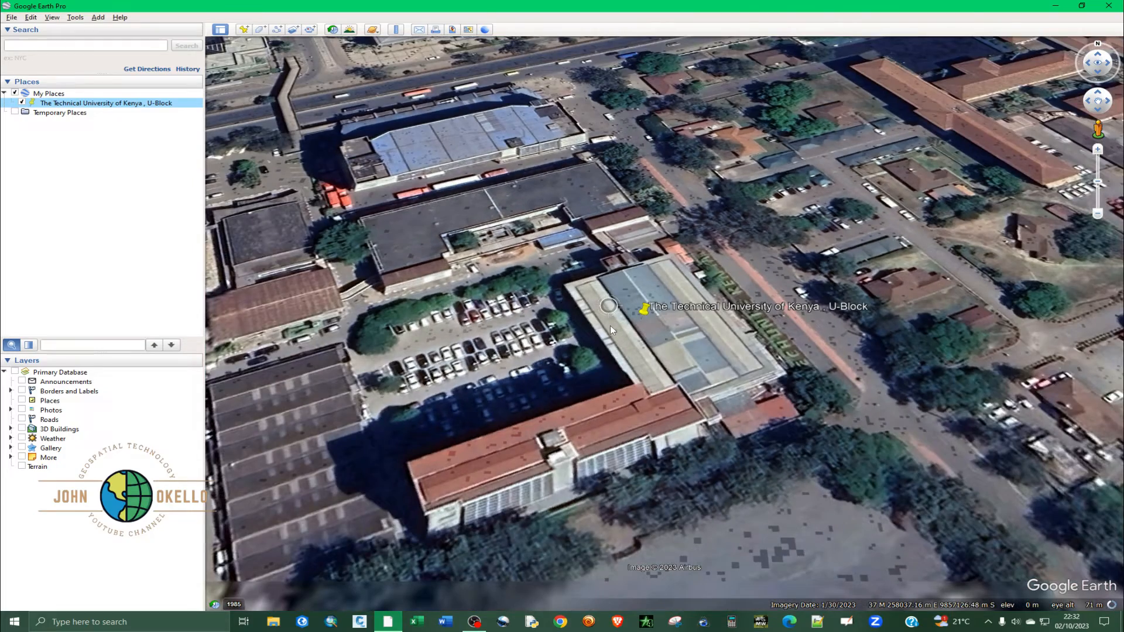
Step: Zoom out from U-Block until the placemark sits inside UTM zone 37, band M
{"action": "scroll", "scroll_direction": "down", "scroll_amount": 3}
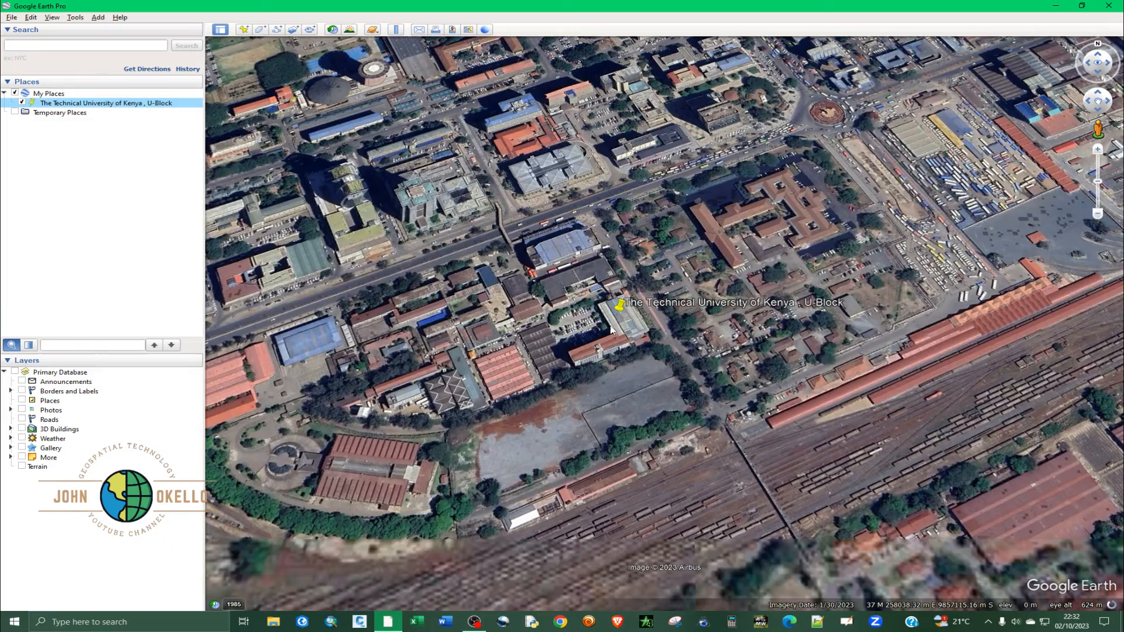
{"action": "scroll", "scroll_direction": "down", "scroll_amount": 3}
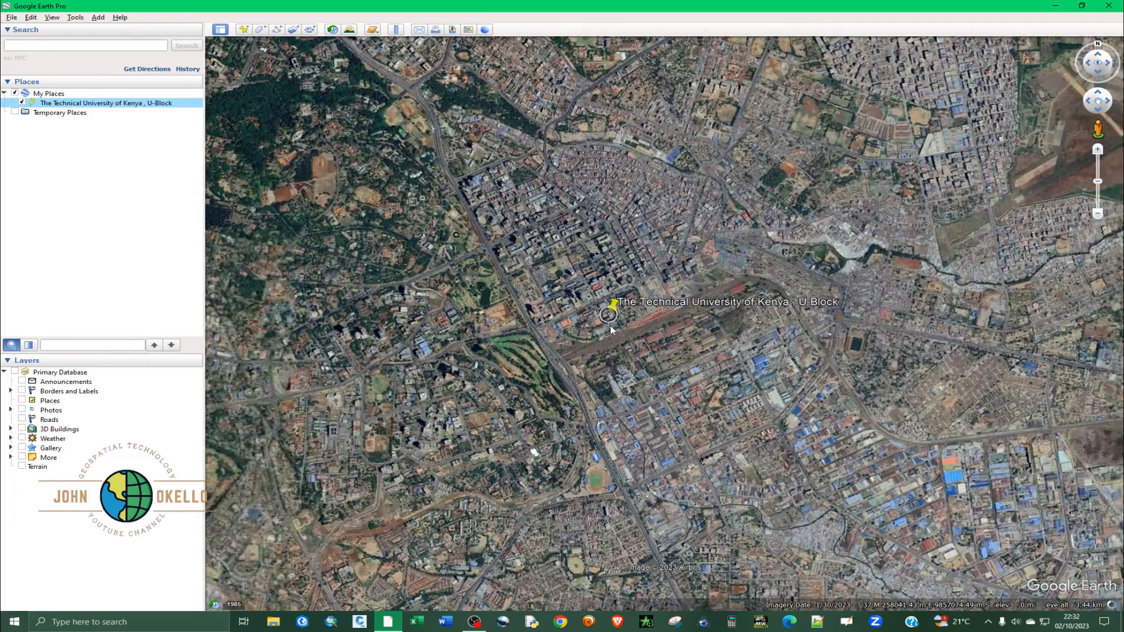
{"action": "scroll", "scroll_direction": "down", "scroll_amount": 3}
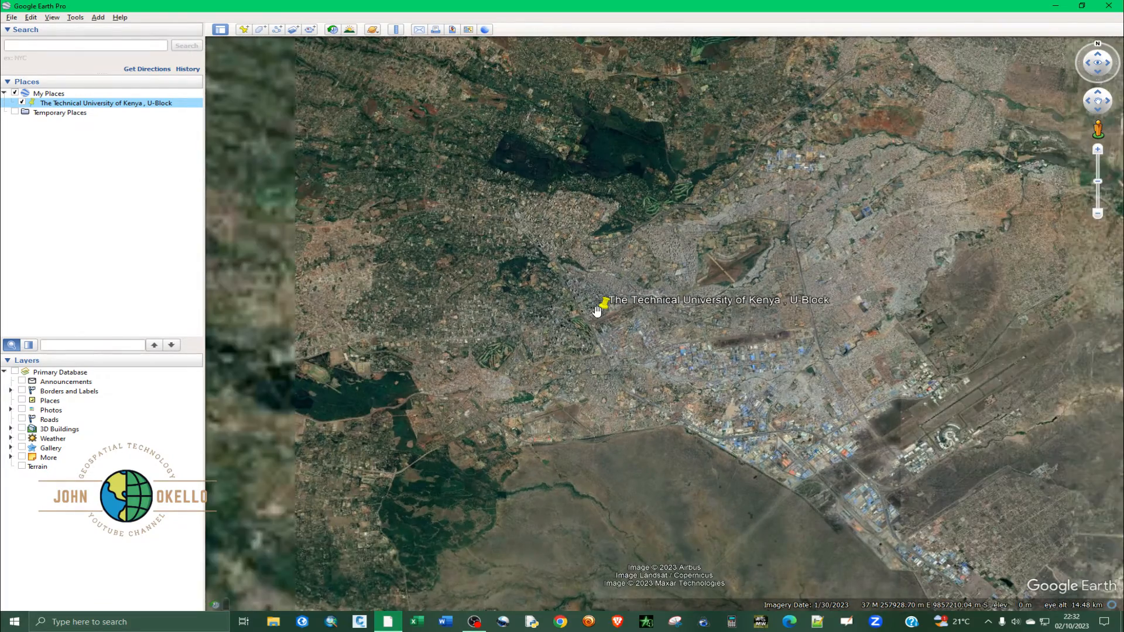
{"action": "scroll", "scroll_direction": "down", "scroll_amount": 3}
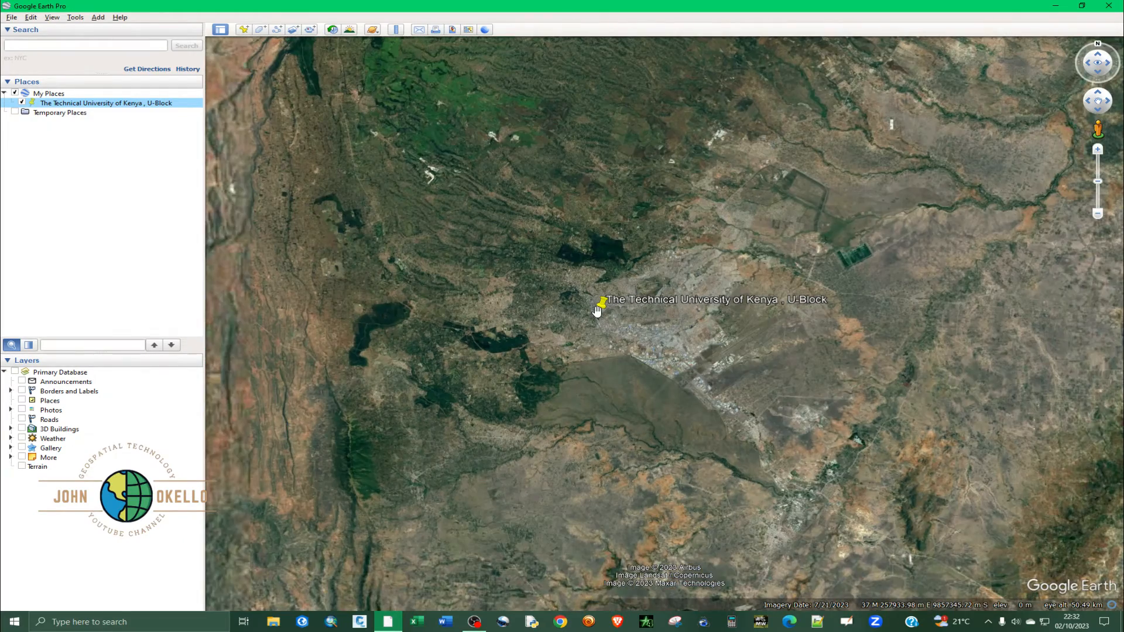
{"action": "scroll", "scroll_direction": "down", "scroll_amount": 3}
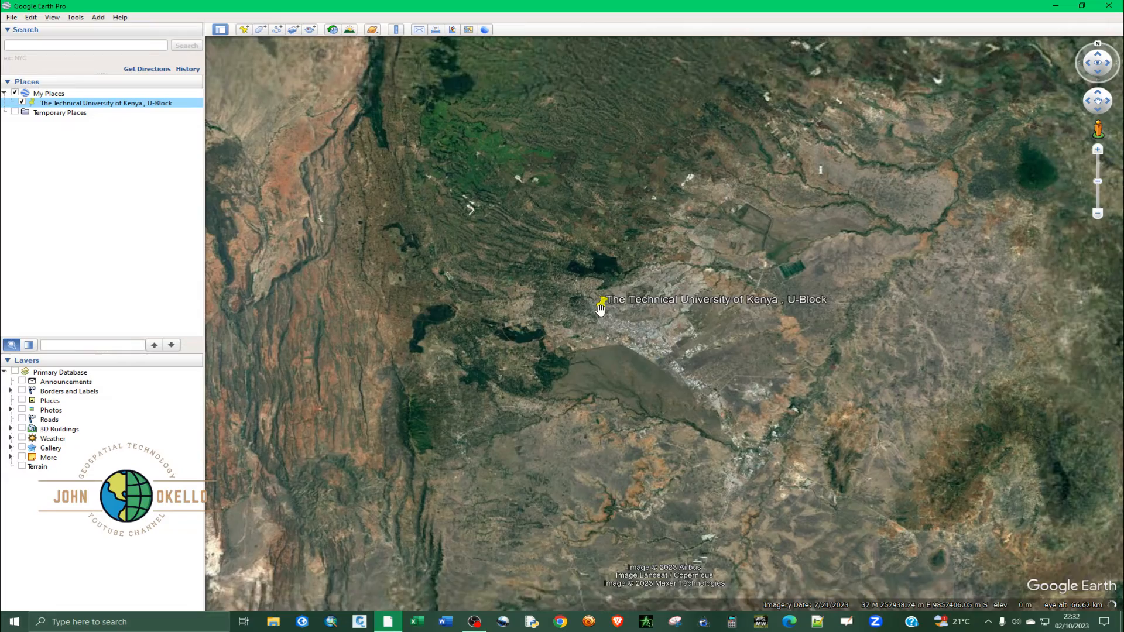
{"action": "scroll", "scroll_direction": "down", "scroll_amount": 3}
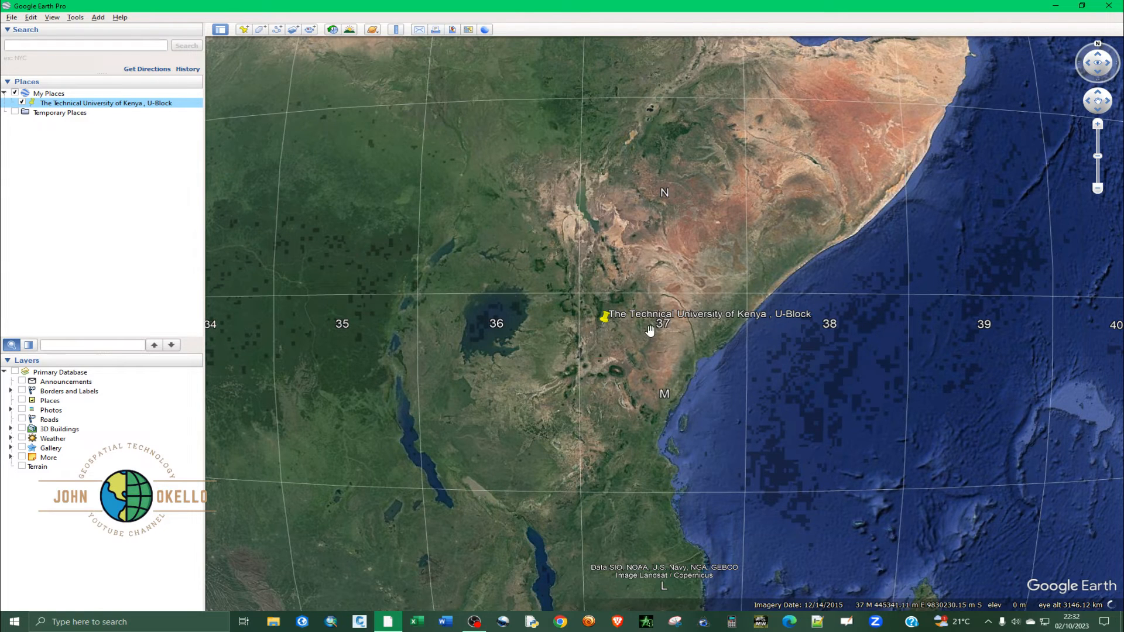
Step: Zoom out to the globe over Africa, showing UTM zones 28–46 and bands J–R
{"action": "scroll", "scroll_direction": "down", "scroll_amount": 3}
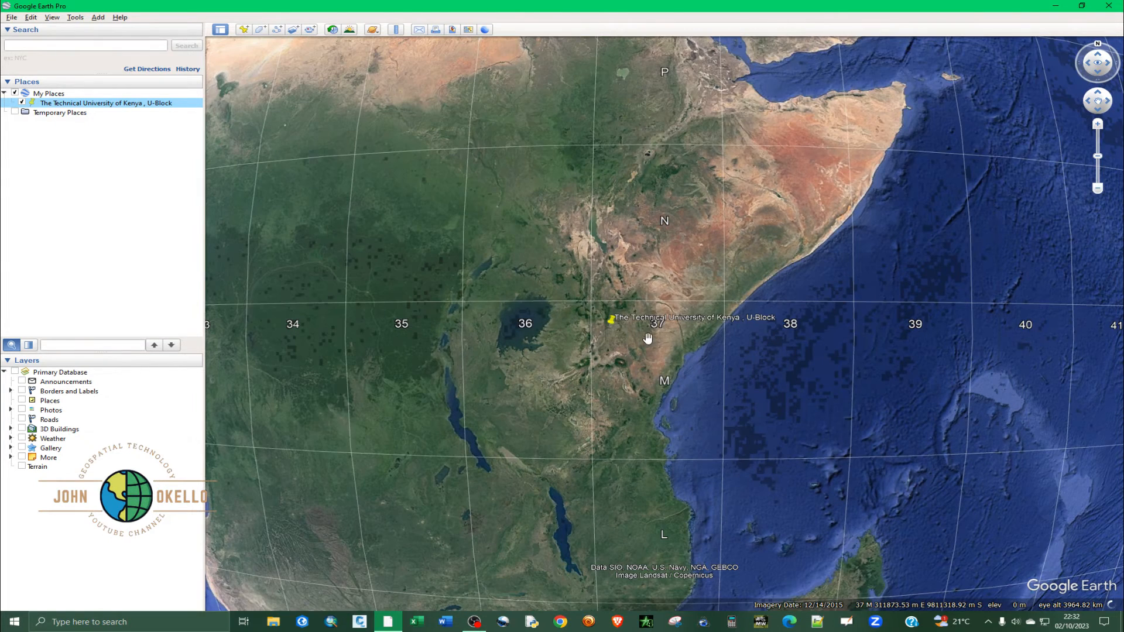
{"action": "mouse_move", "coordinate": [652, 335]}
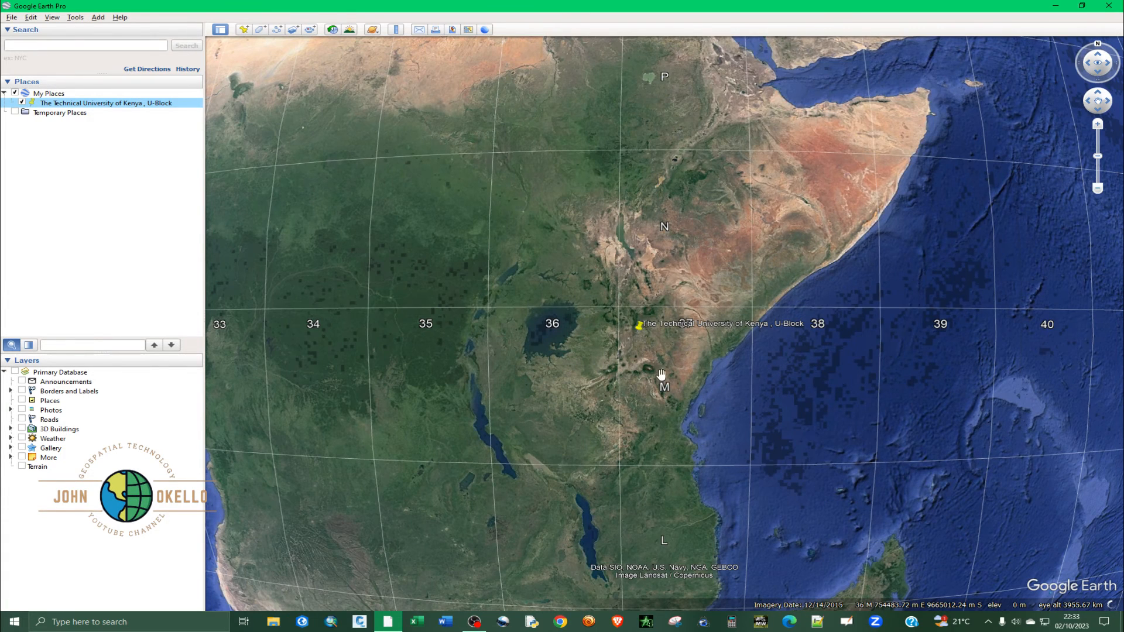
{"action": "mouse_move", "coordinate": [667, 361]}
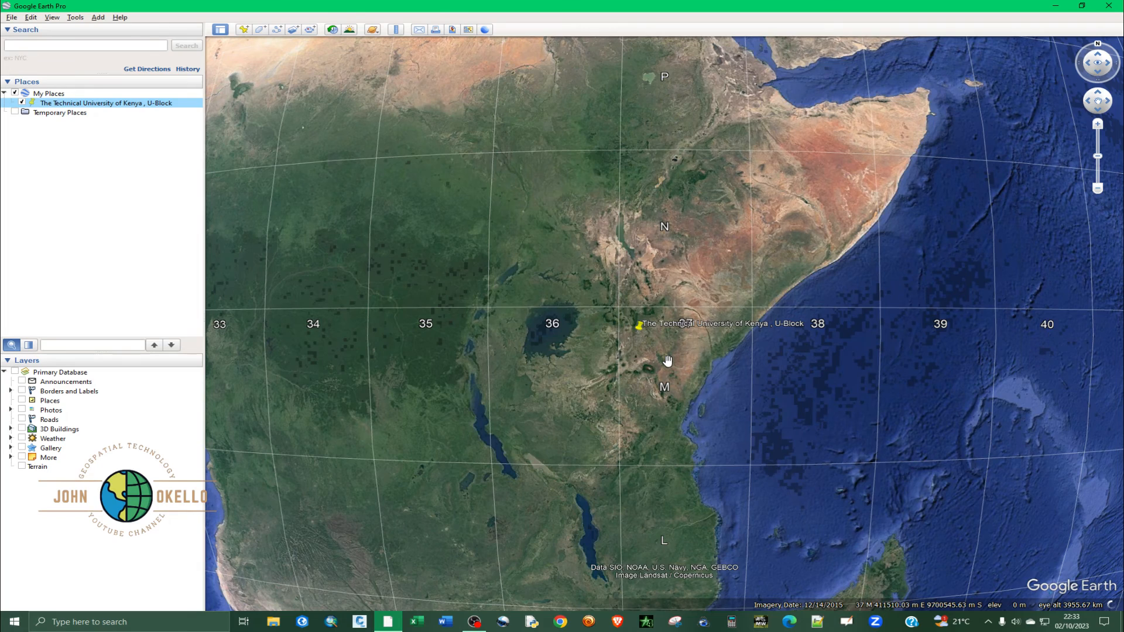
{"action": "scroll", "scroll_direction": "down", "scroll_amount": 3}
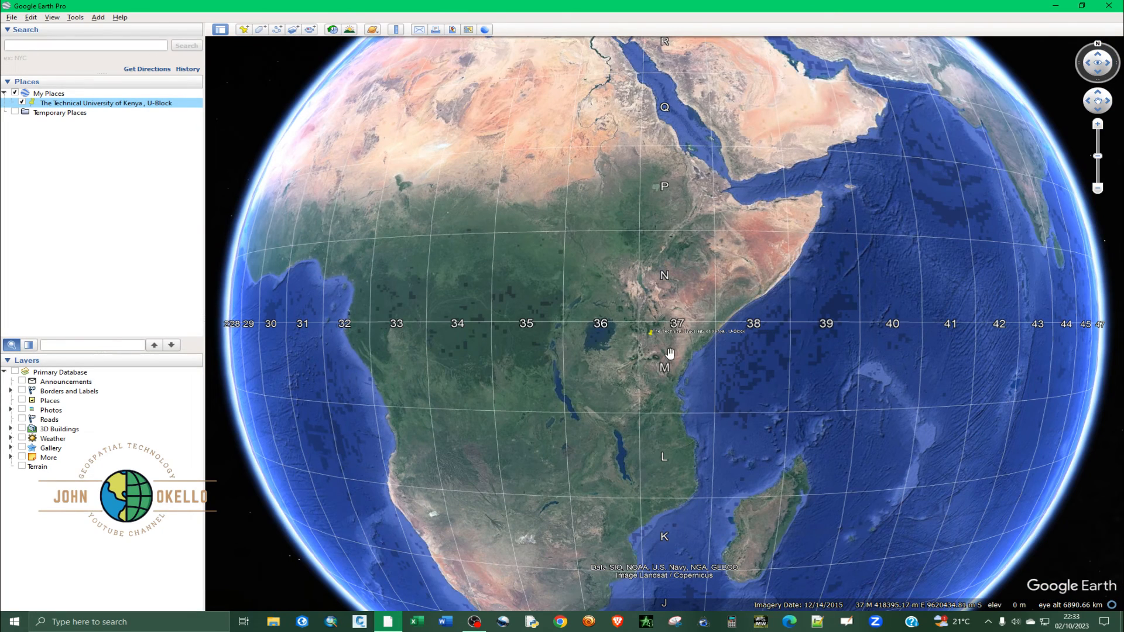
{"action": "mouse_move", "coordinate": [632, 342]}
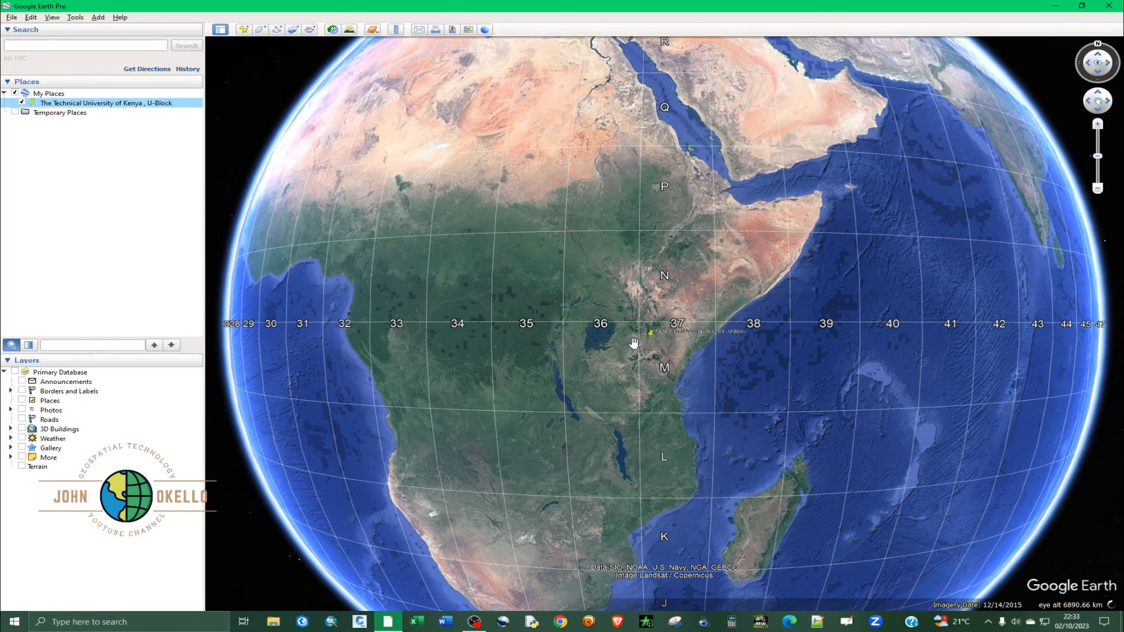